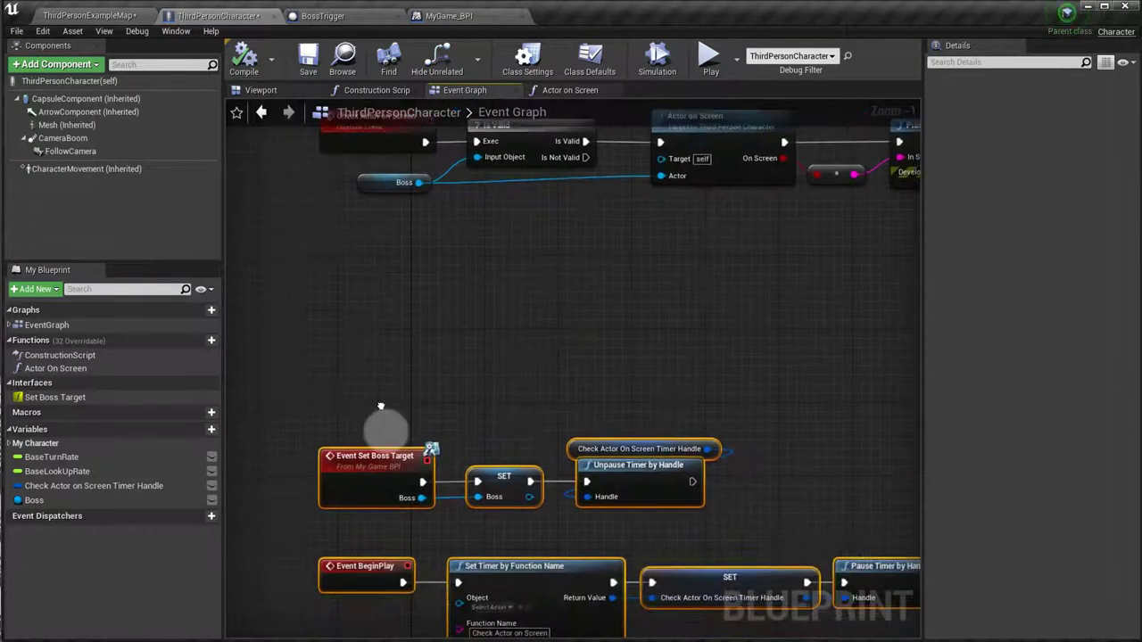
Bring up the MyGame_BPI interface showing its Set Boss Target function.
left_click_drag(382, 405, 400, 366)
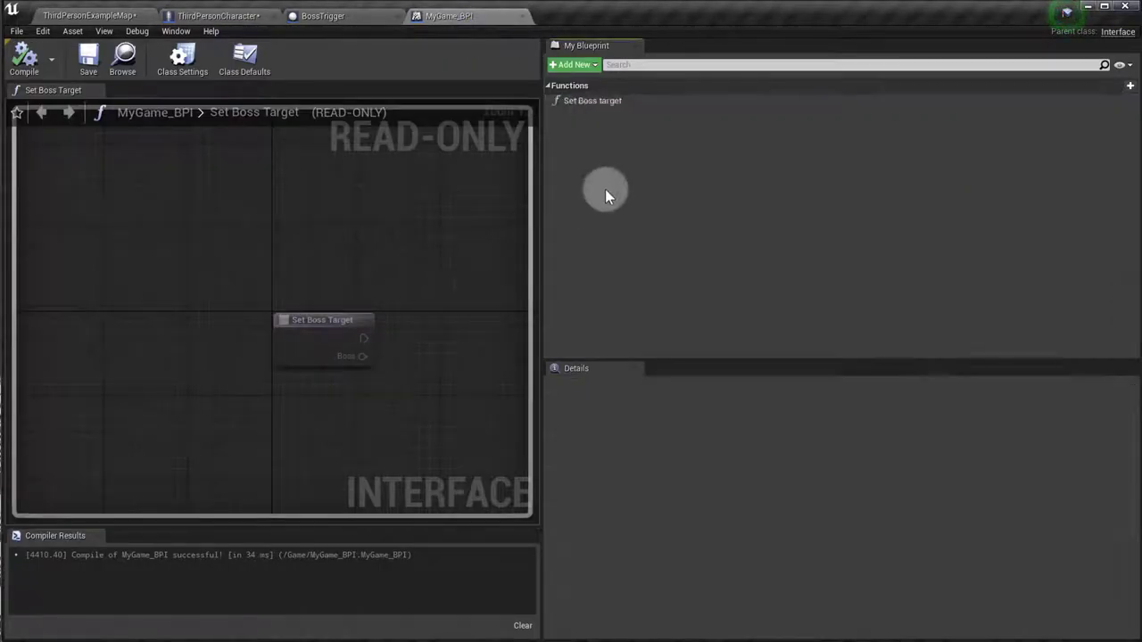
Add an UnSet Boss Target function with a Boss Actor input to MyGame_BPI.
left_click(594, 100)
type("UnSet Boss target")
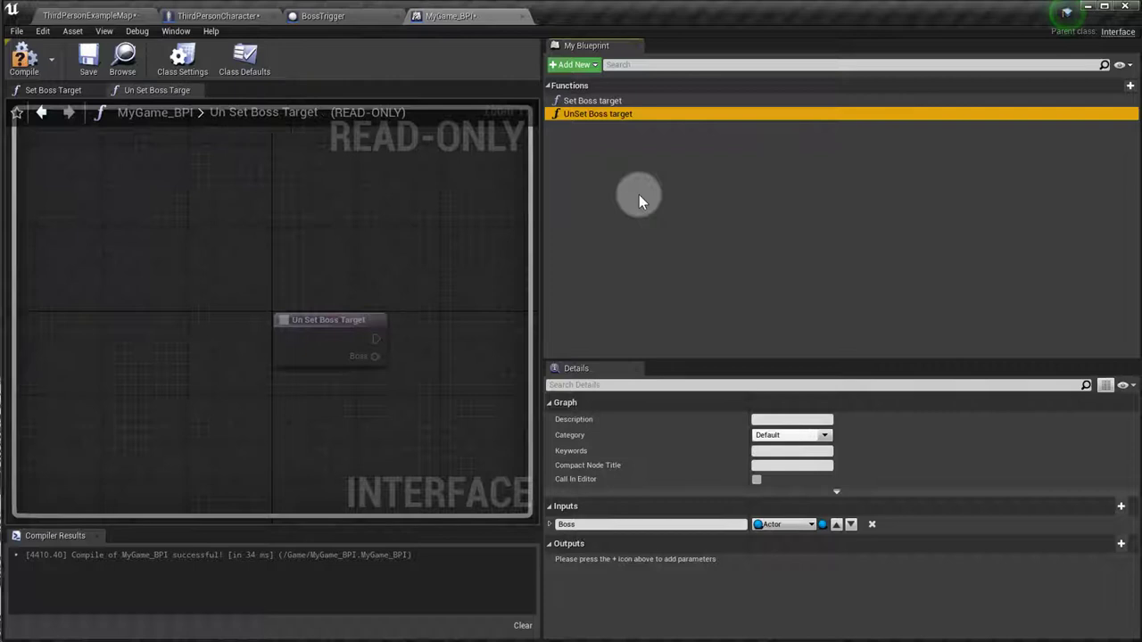
mouse_move(656, 341)
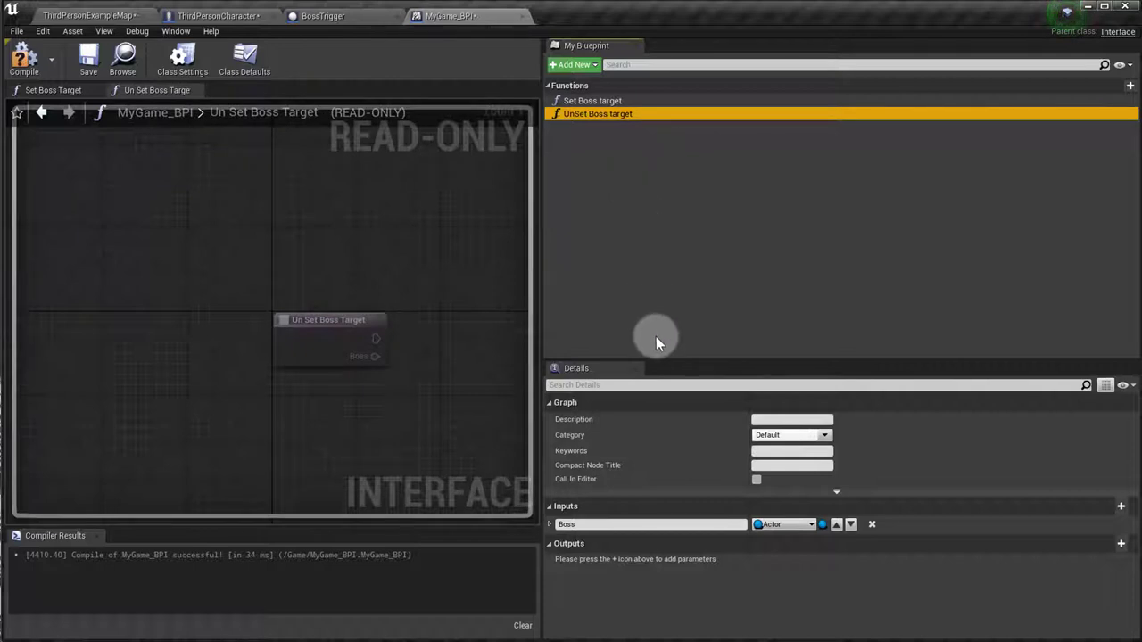
mouse_move(81, 63)
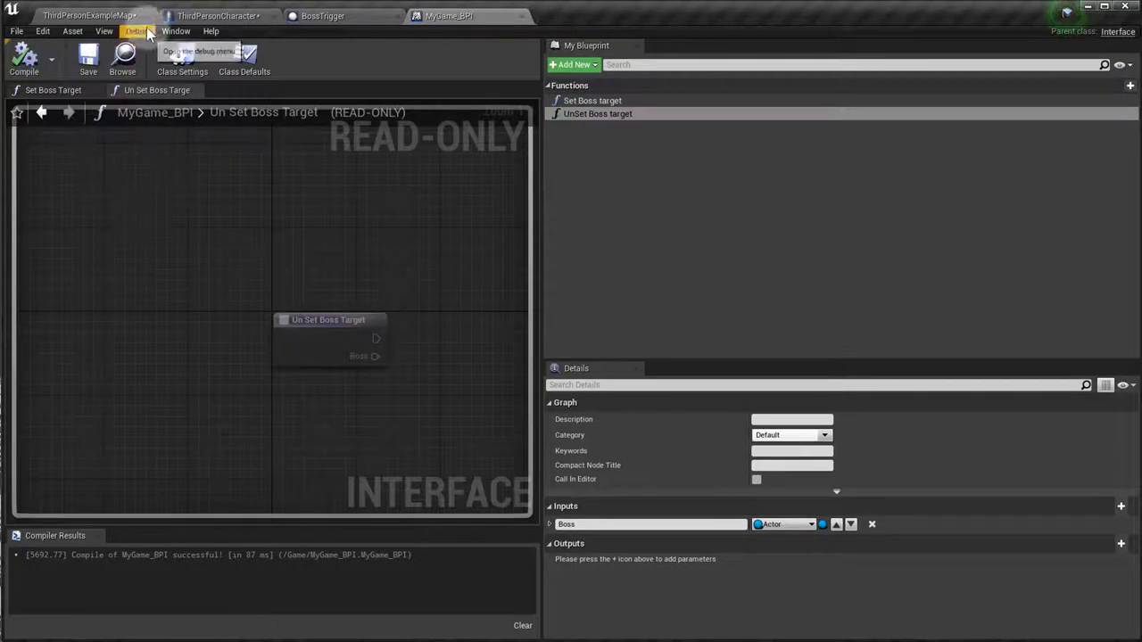
left_click(205, 16)
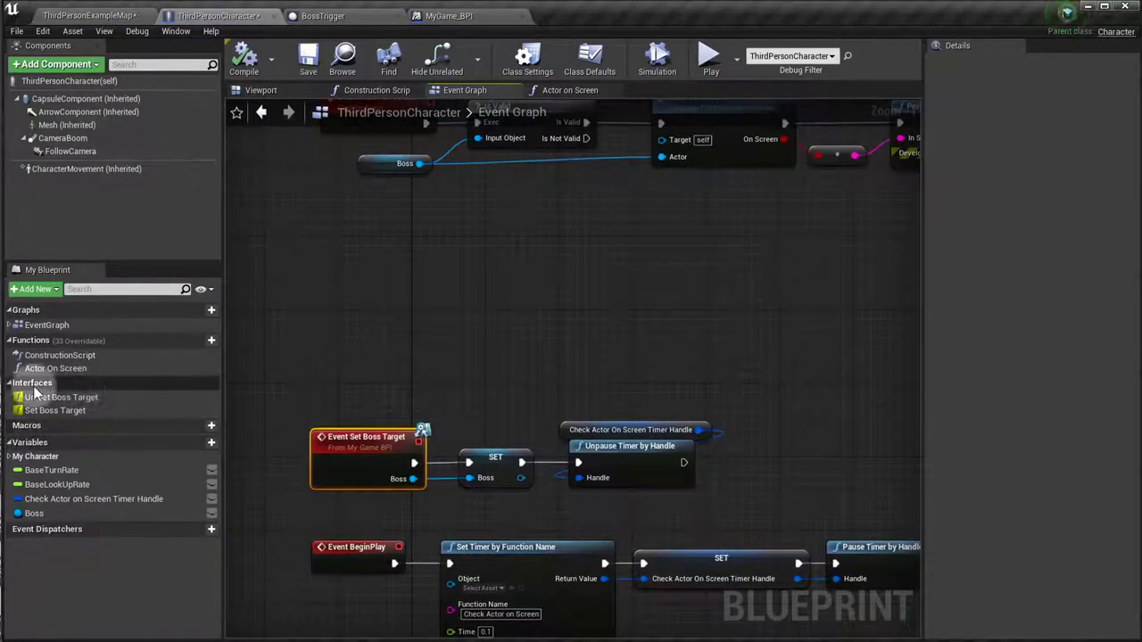
right_click(55, 410)
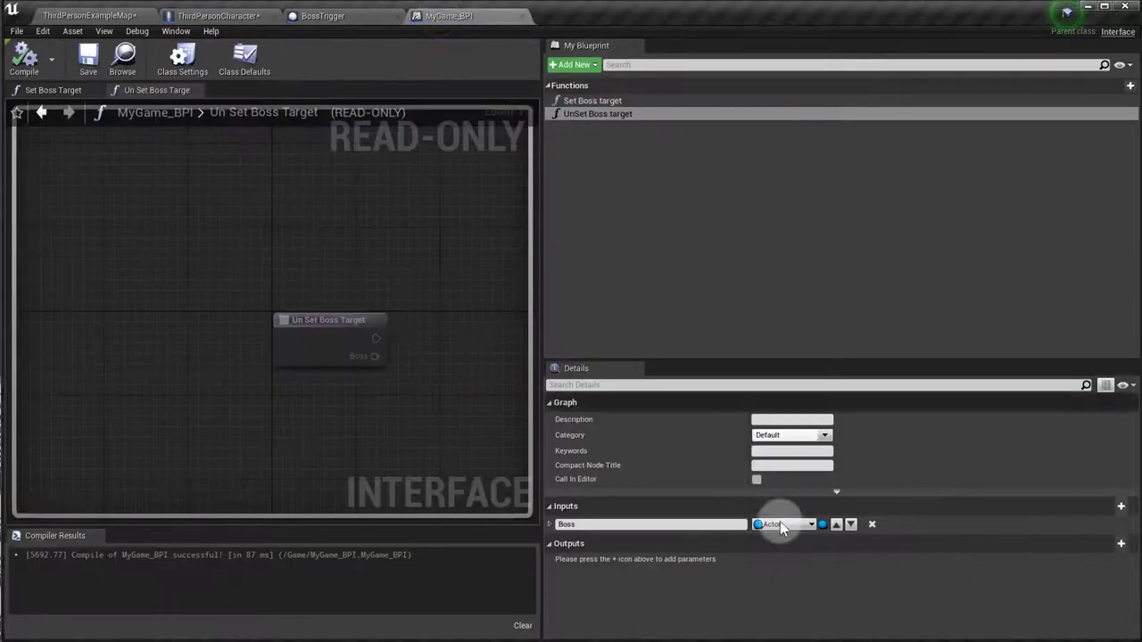
mouse_move(870, 525)
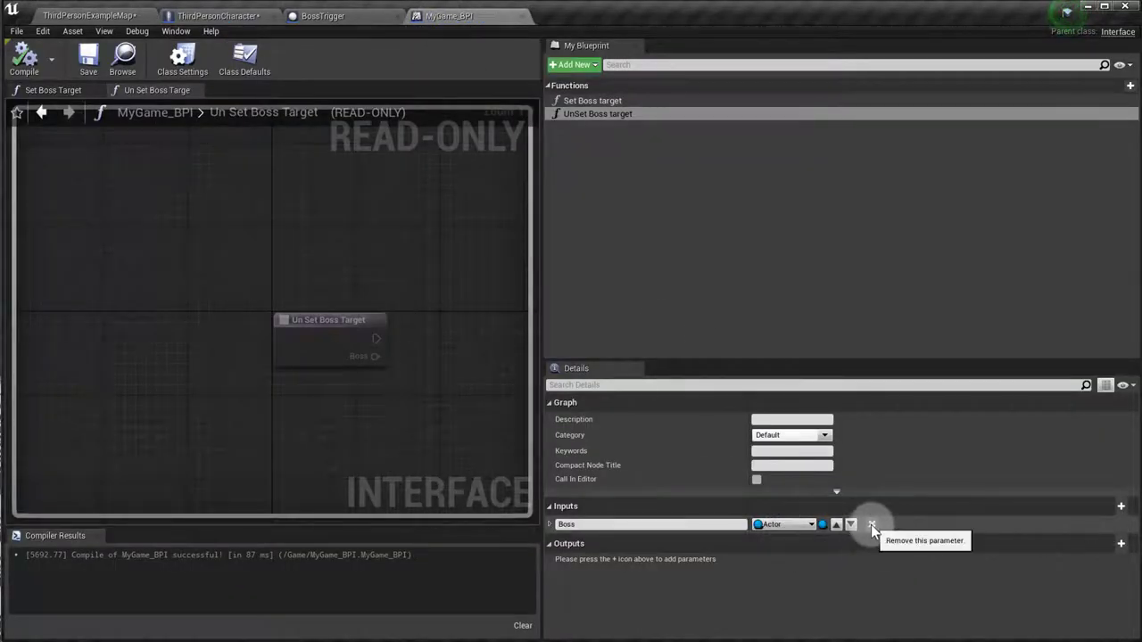
Remove the Boss input from Un Set Boss Target and return to ThirdPersonCharacter.
left_click(872, 524)
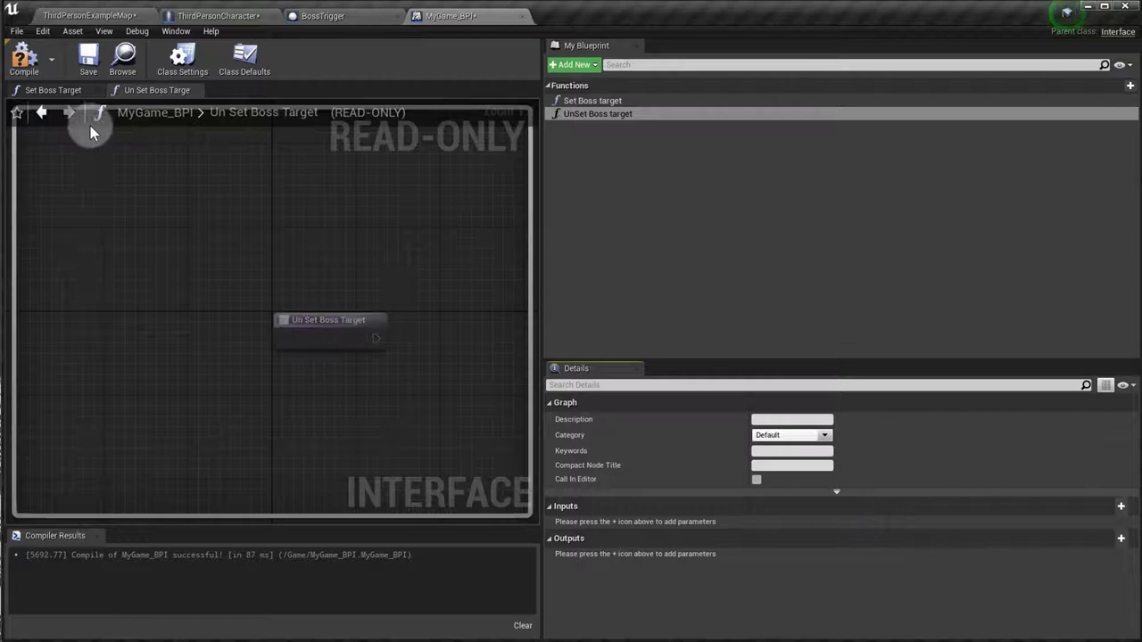
mouse_move(99, 22)
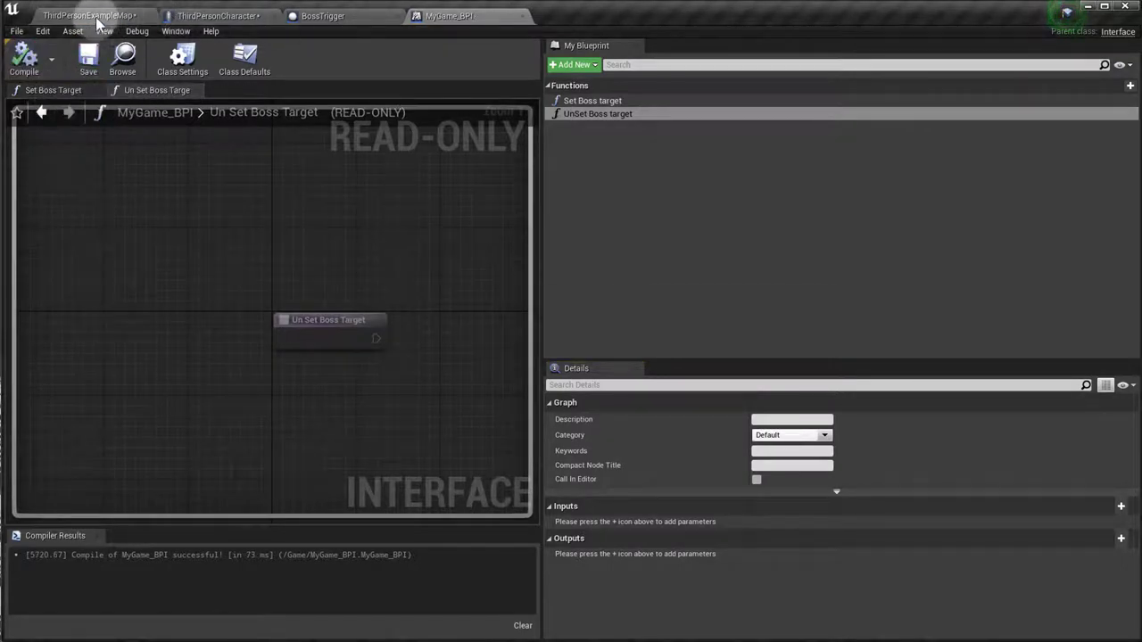
left_click(236, 16)
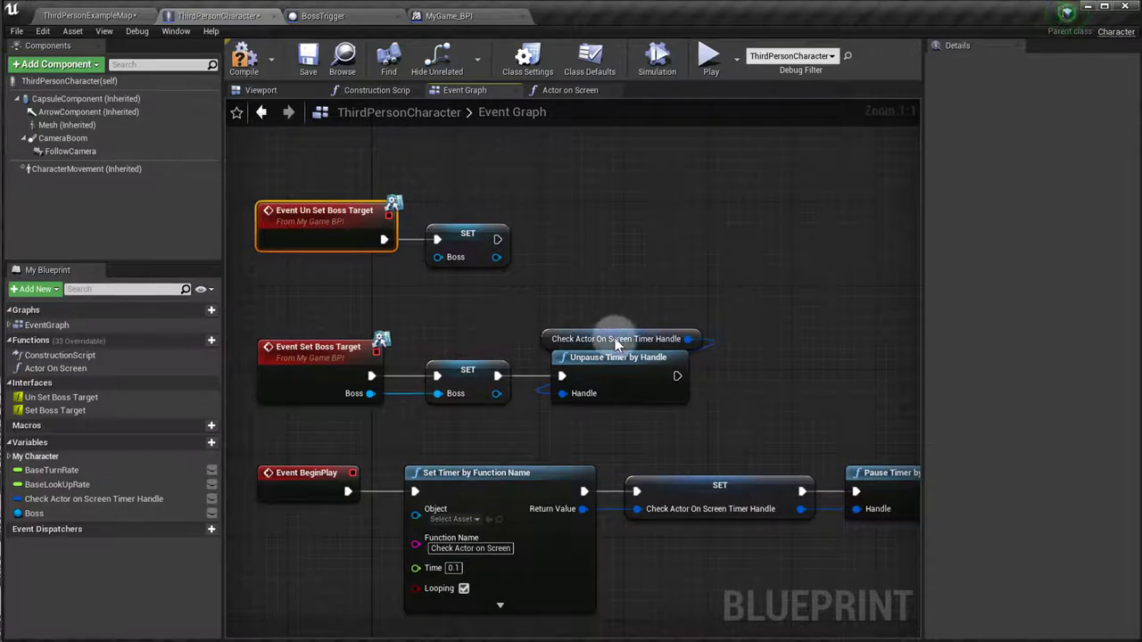
Add Pause Timer by Handle on the Check Actor On Screen handle after SET Boss.
left_click(615, 339)
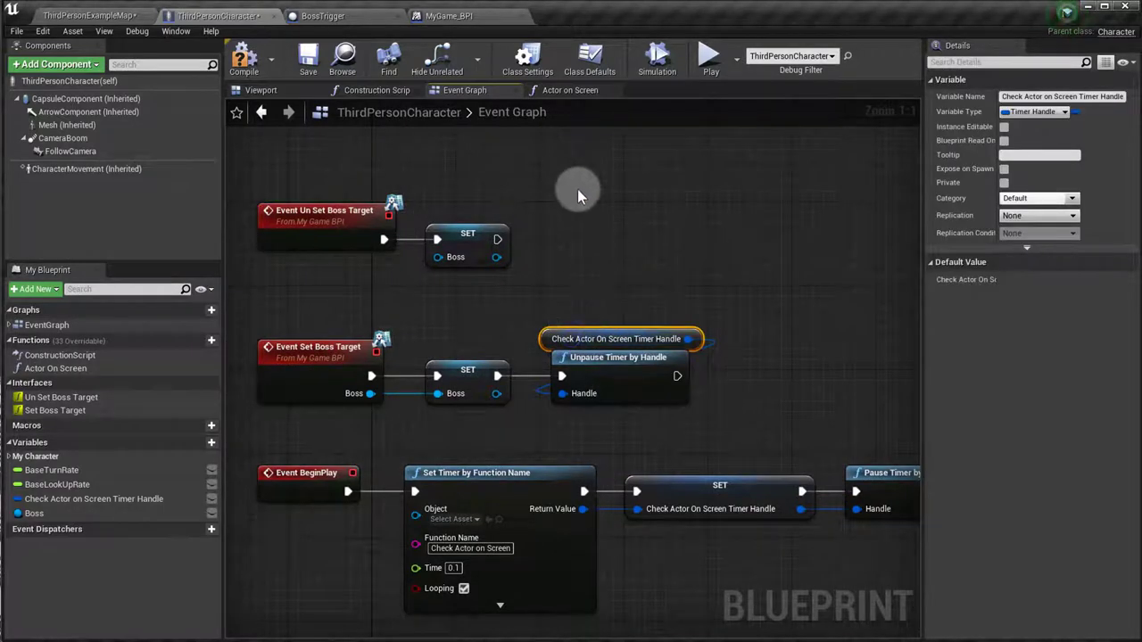
mouse_move(566, 232)
type("pau")
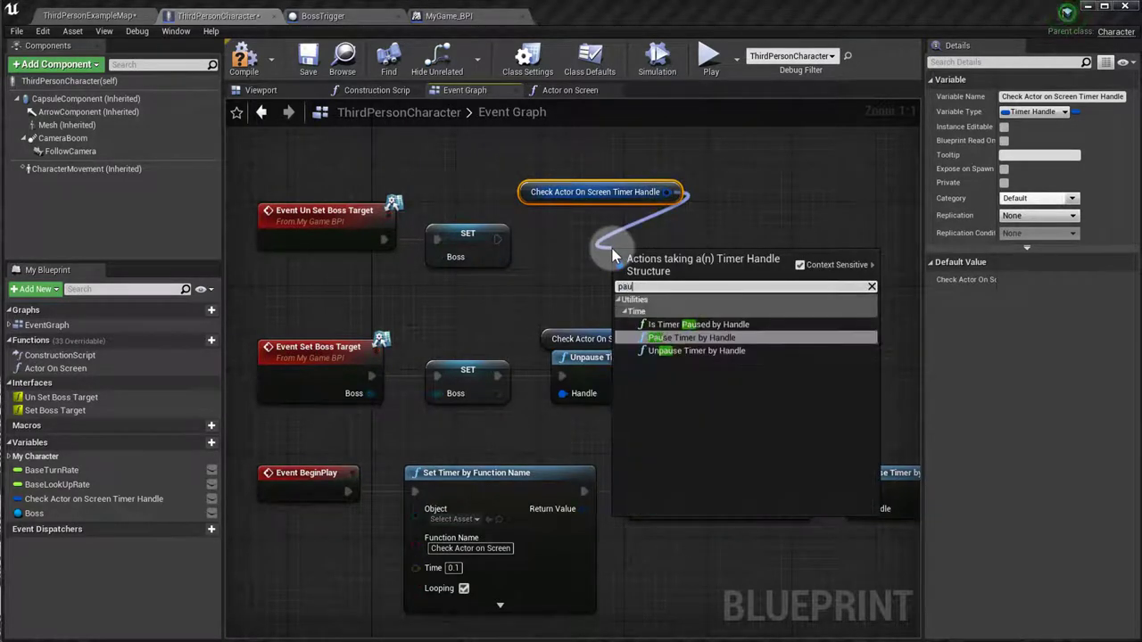
left_click(688, 337)
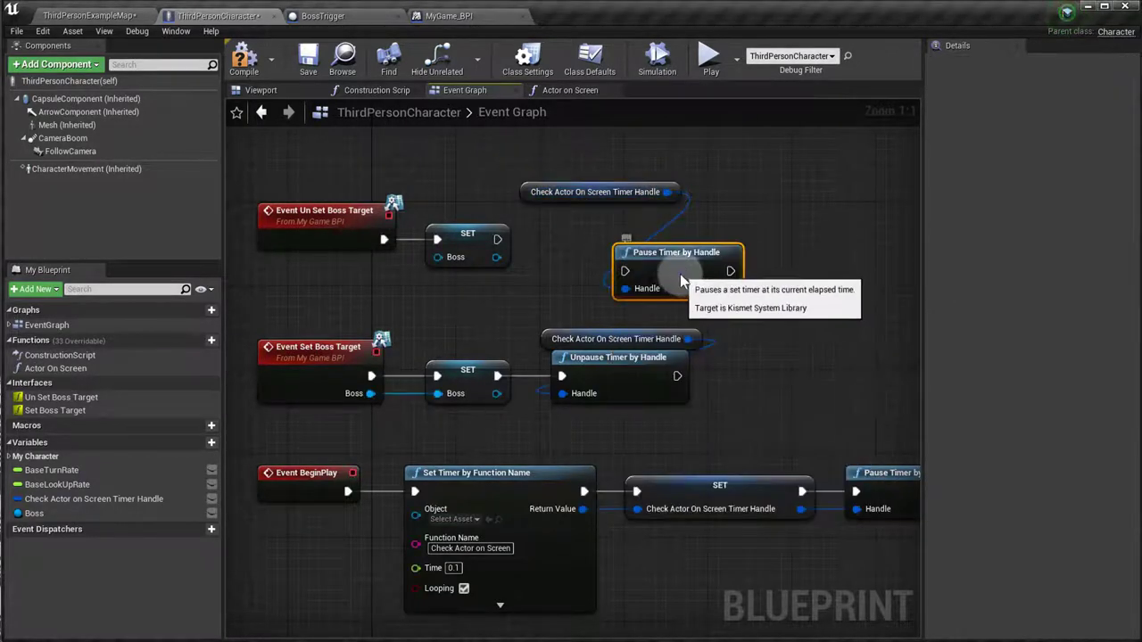
left_click_drag(676, 251, 602, 220)
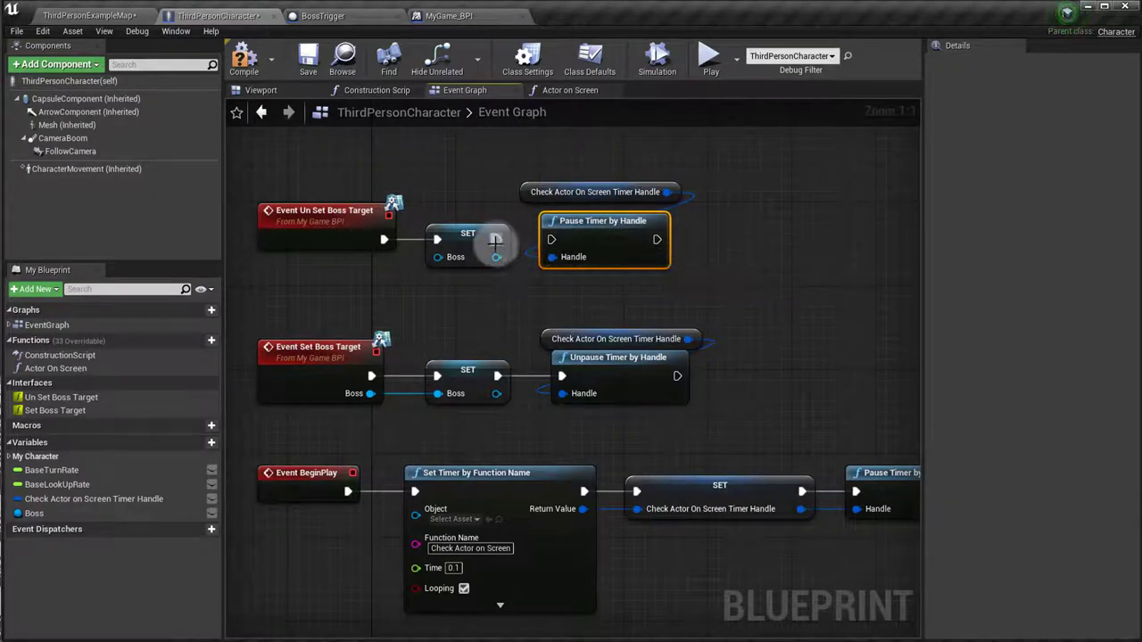
mouse_move(545, 185)
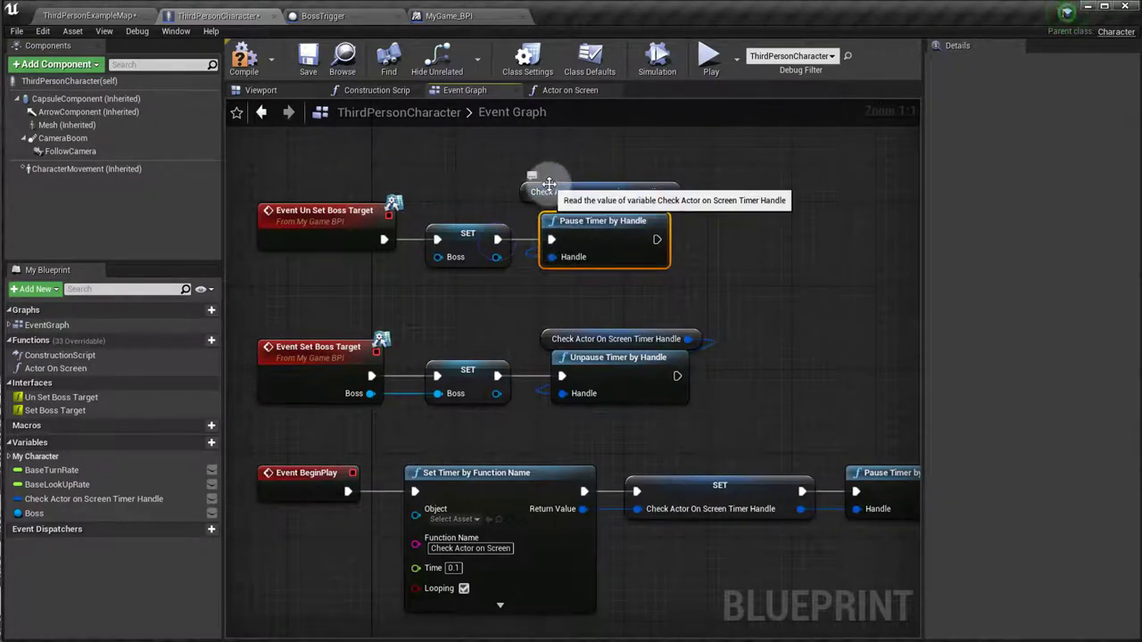
left_click(545, 188)
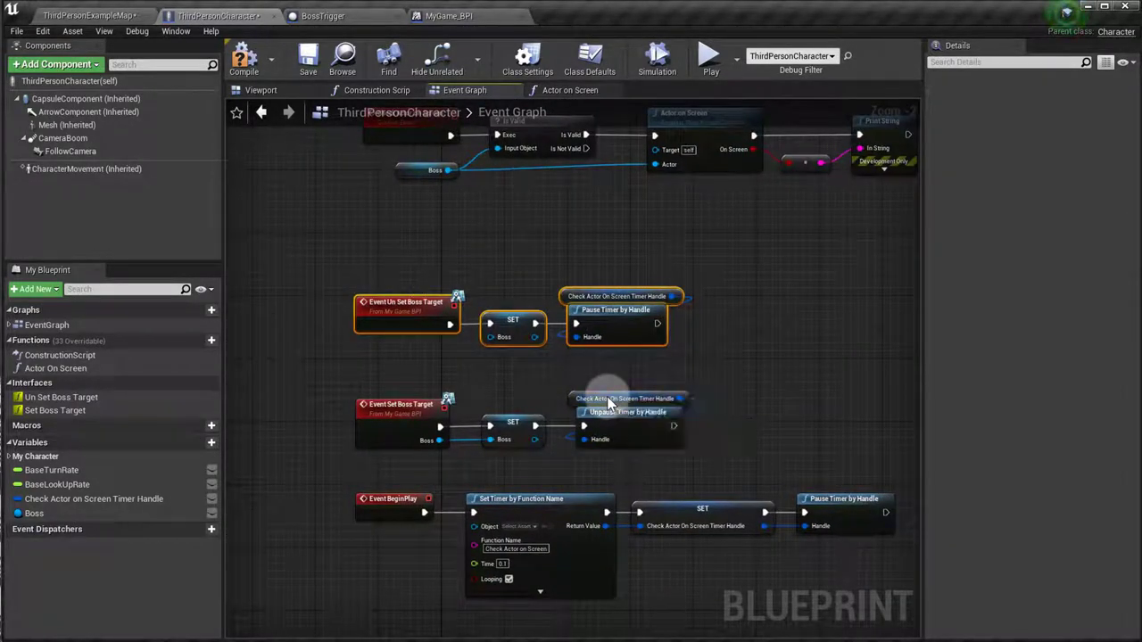
Switch to the ThirdPersonExampleMap level editor tab.
left_click(81, 15)
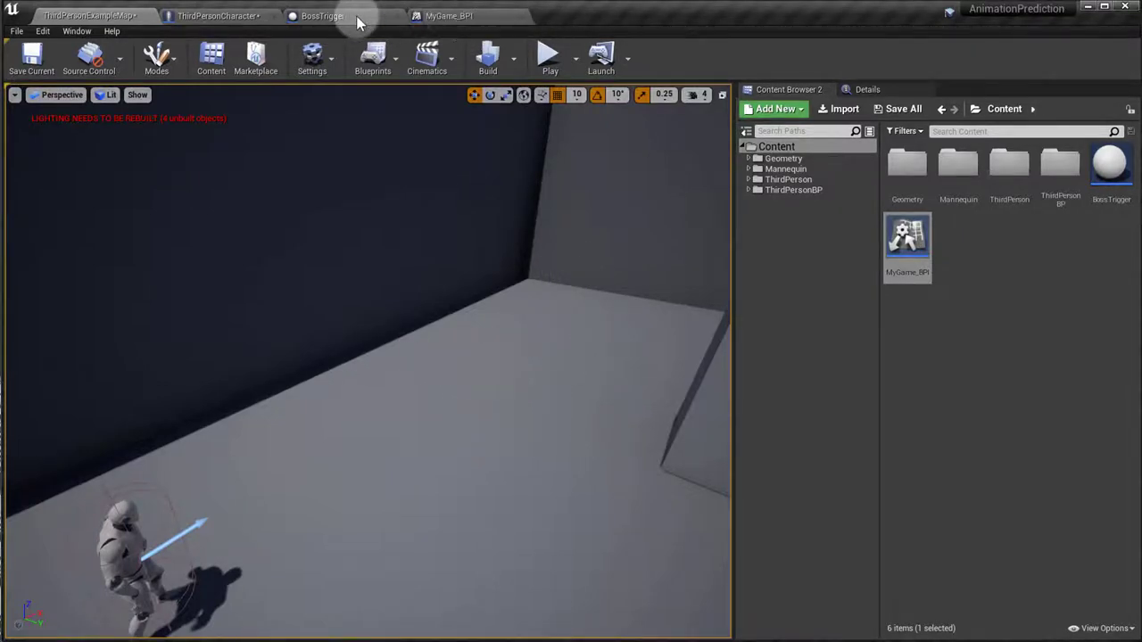
Inspect BossTrigger's overlap graph, then return to ThirdPersonCharacter's Event Graph.
left_click(322, 12)
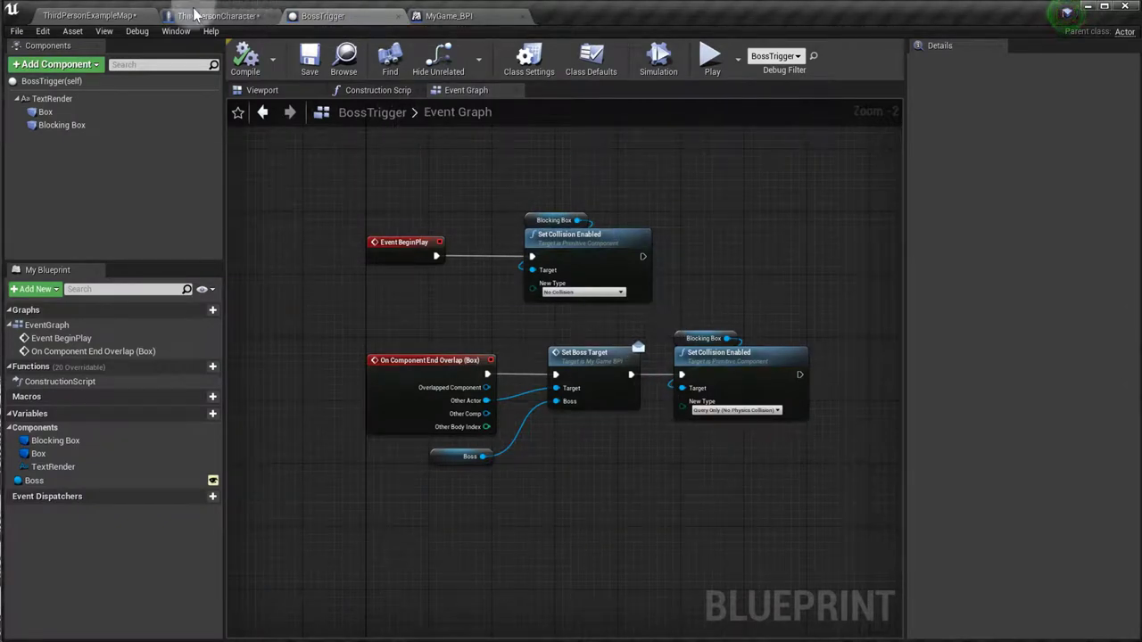
mouse_move(187, 15)
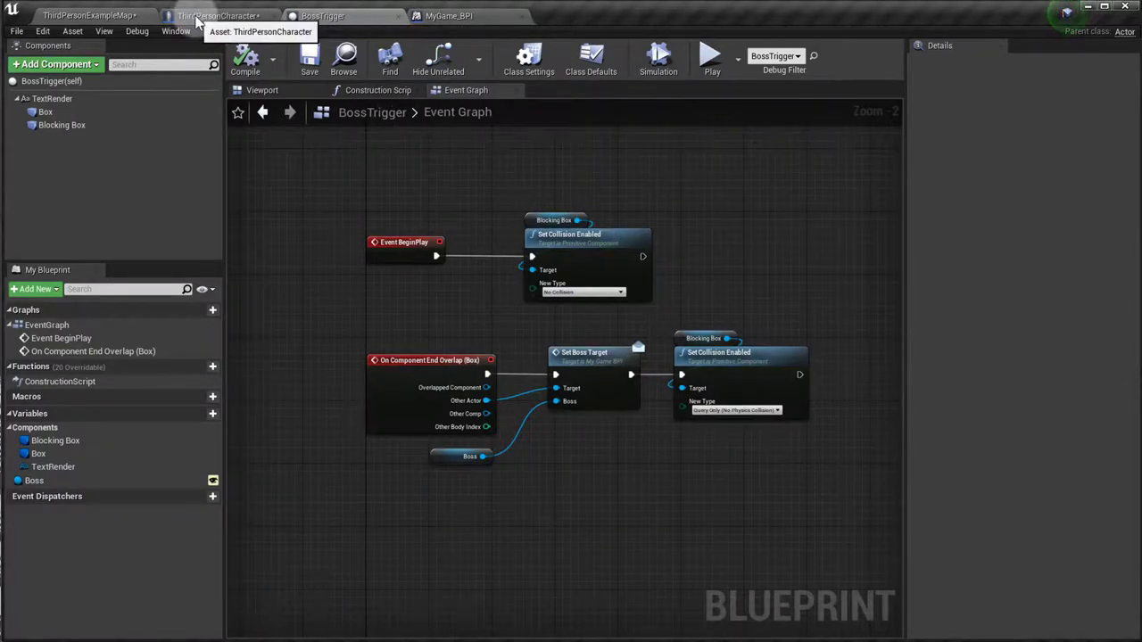
left_click(212, 16)
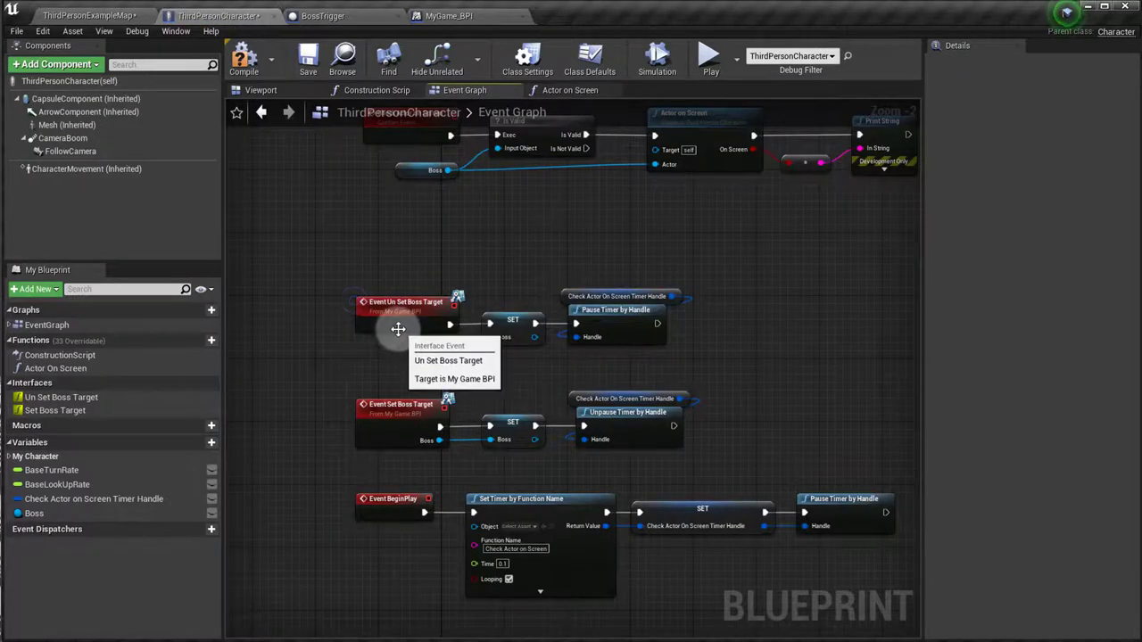